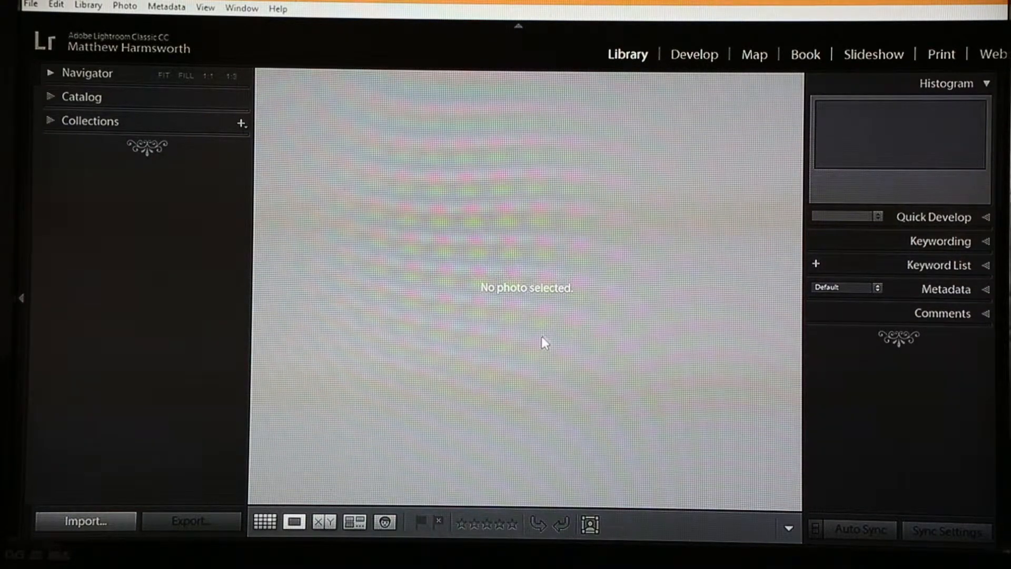
pyautogui.moveTo(525, 350)
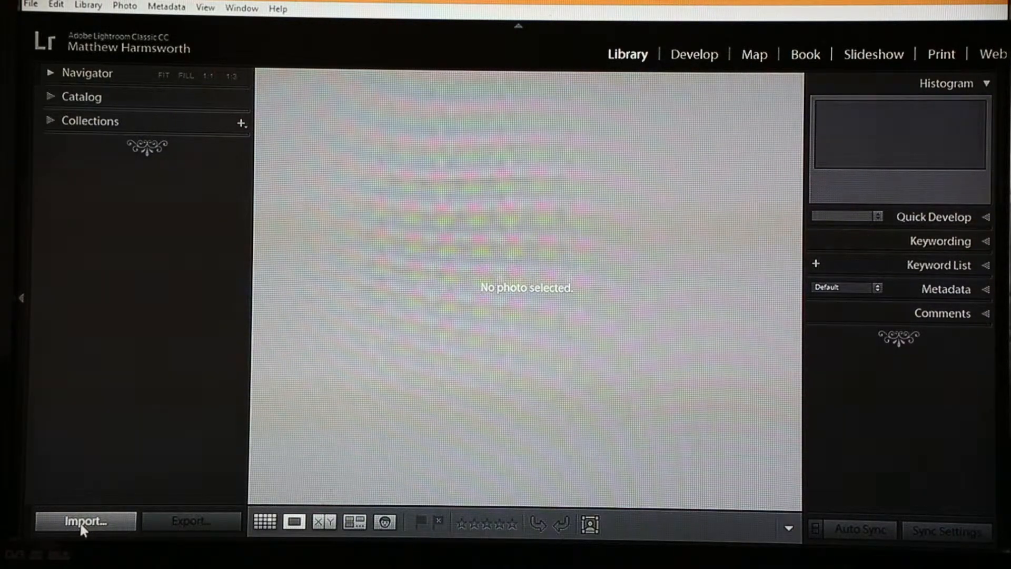
pyautogui.moveTo(118, 364)
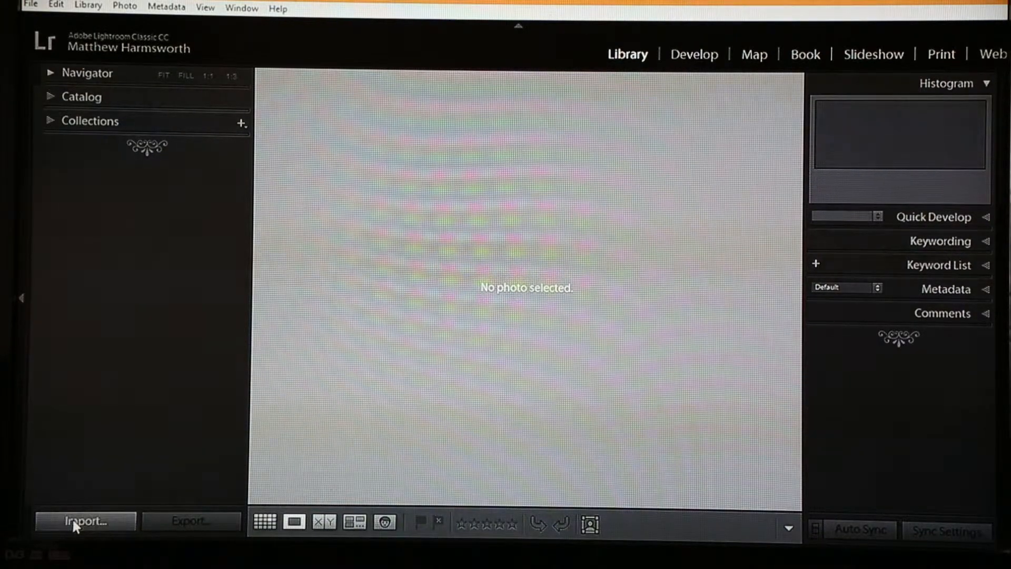
# Step: Start an import, loading the 23 photos from the EOS_DIGITAL camera card
pyautogui.click(84, 521)
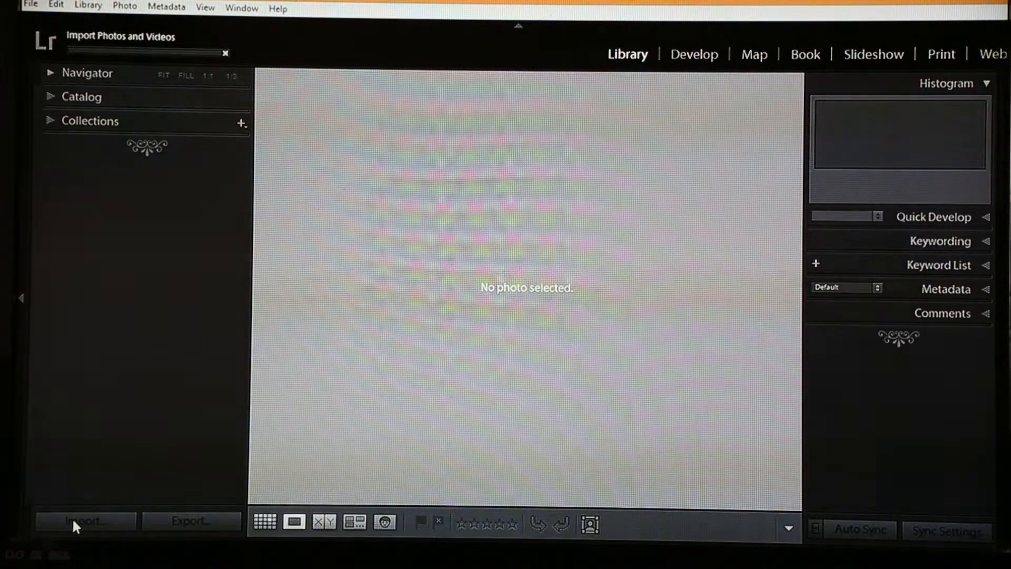
pyautogui.click(84, 521)
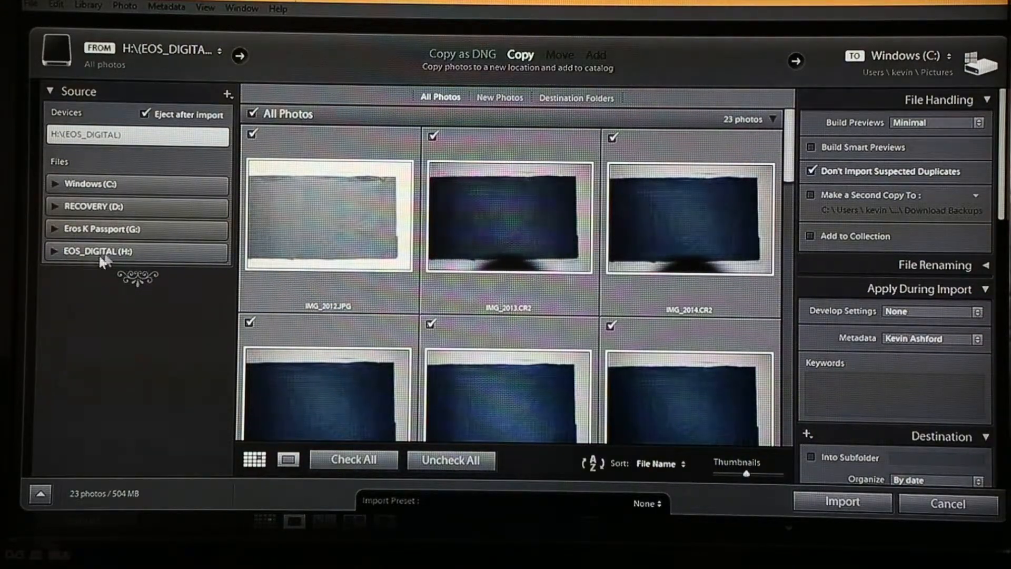
pyautogui.moveTo(101, 258)
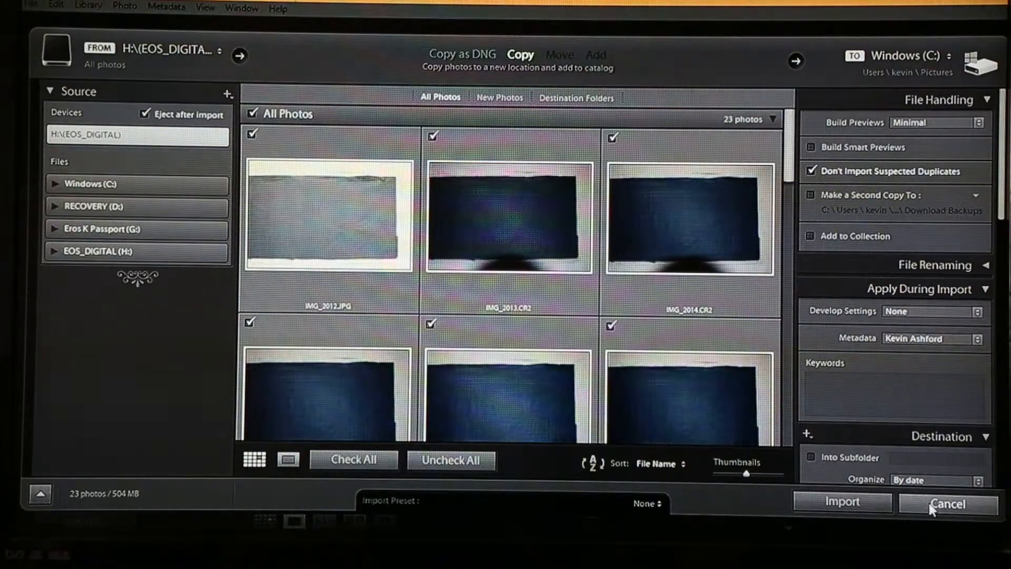
# Step: Cancel the camera-card import and start a fresh import from the Library module
pyautogui.click(946, 503)
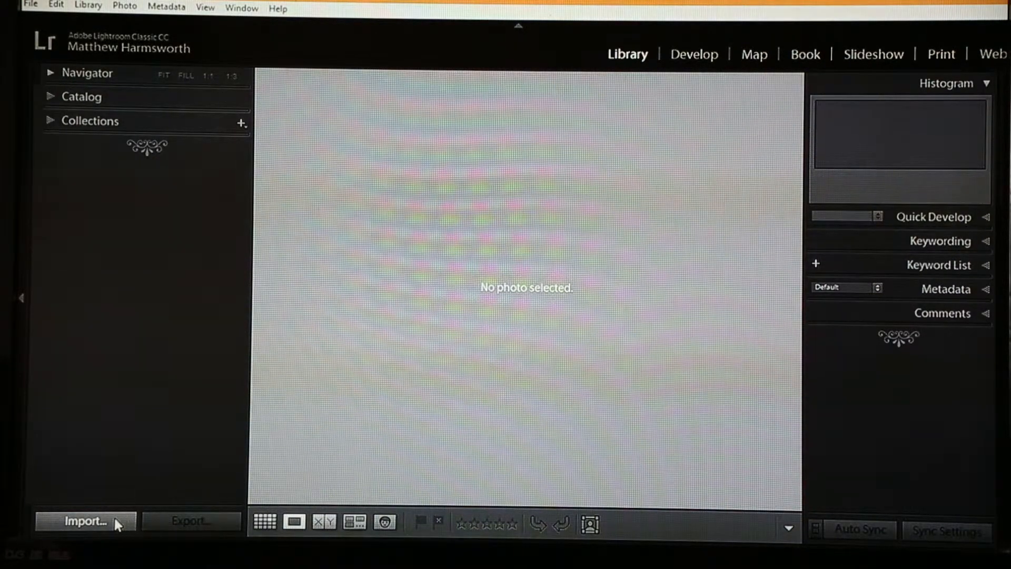
pyautogui.click(90, 534)
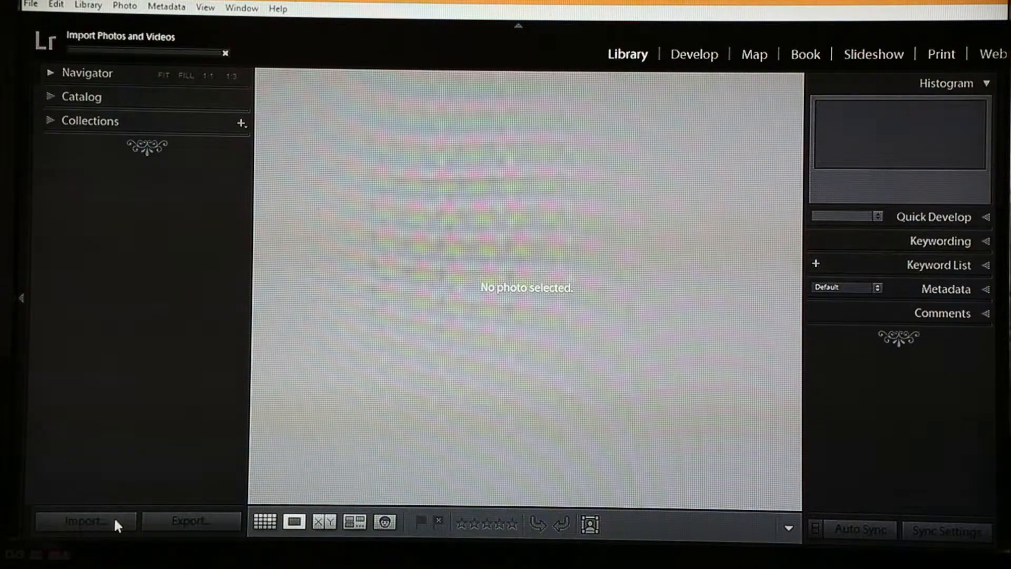
# Step: Set the import to Add photos to the catalog without moving them
pyautogui.click(89, 522)
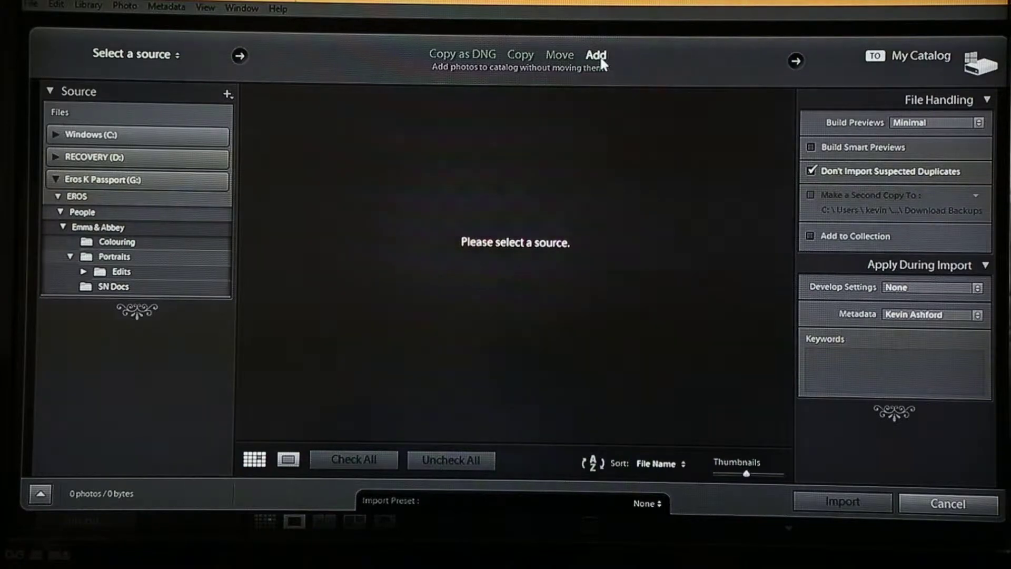
pyautogui.moveTo(573, 52)
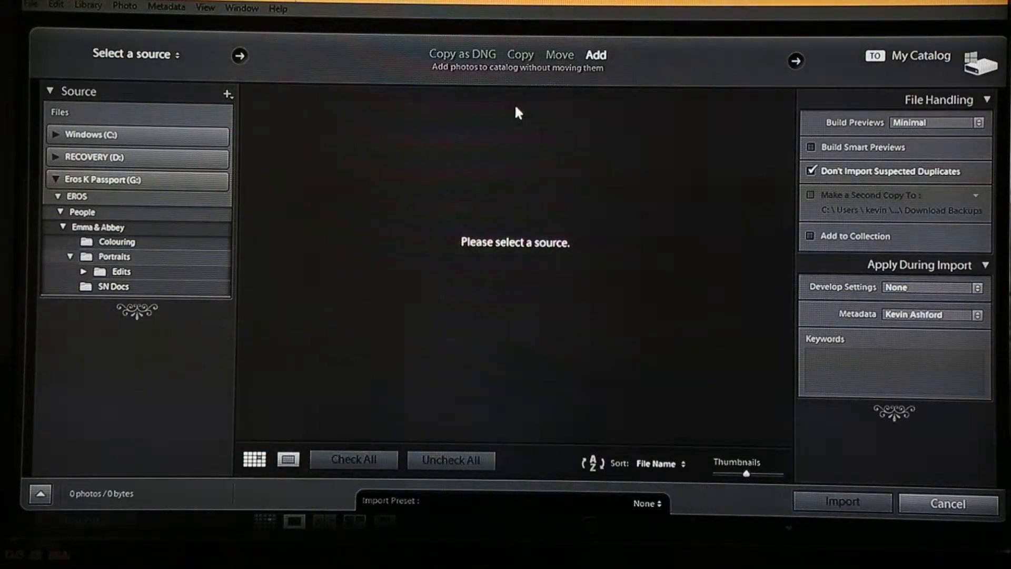
pyautogui.moveTo(551, 123)
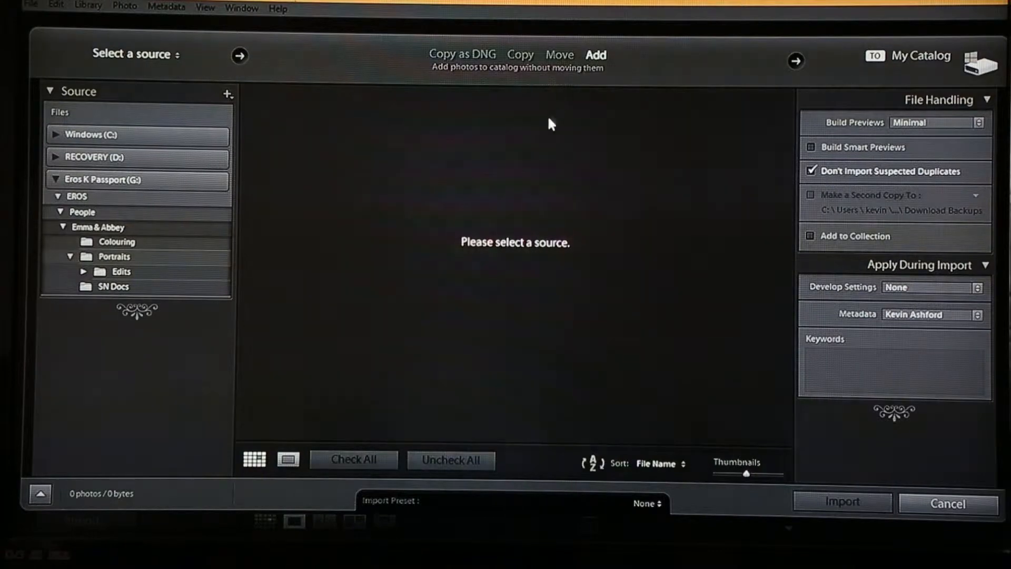
pyautogui.moveTo(541, 146)
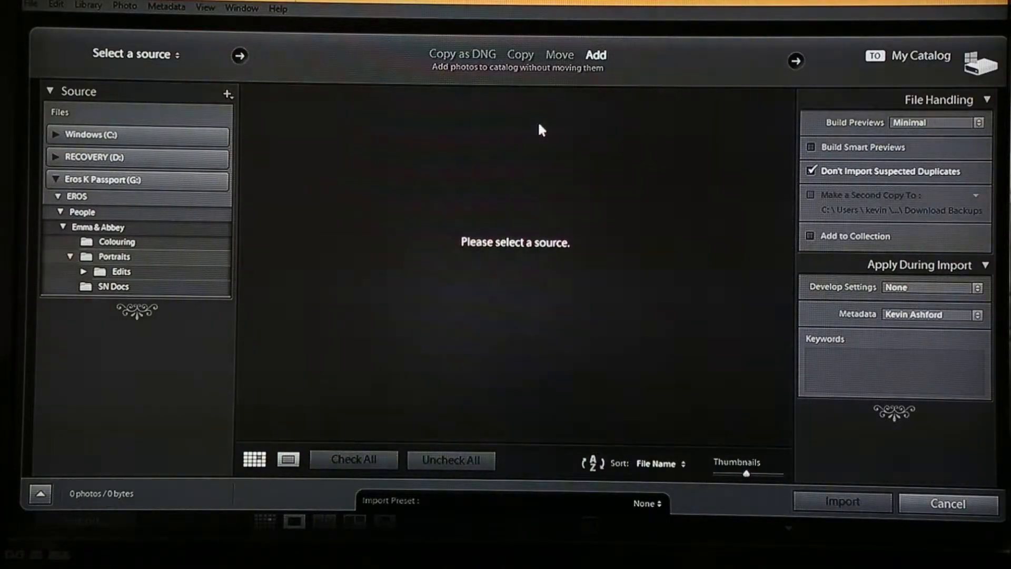
pyautogui.moveTo(94, 187)
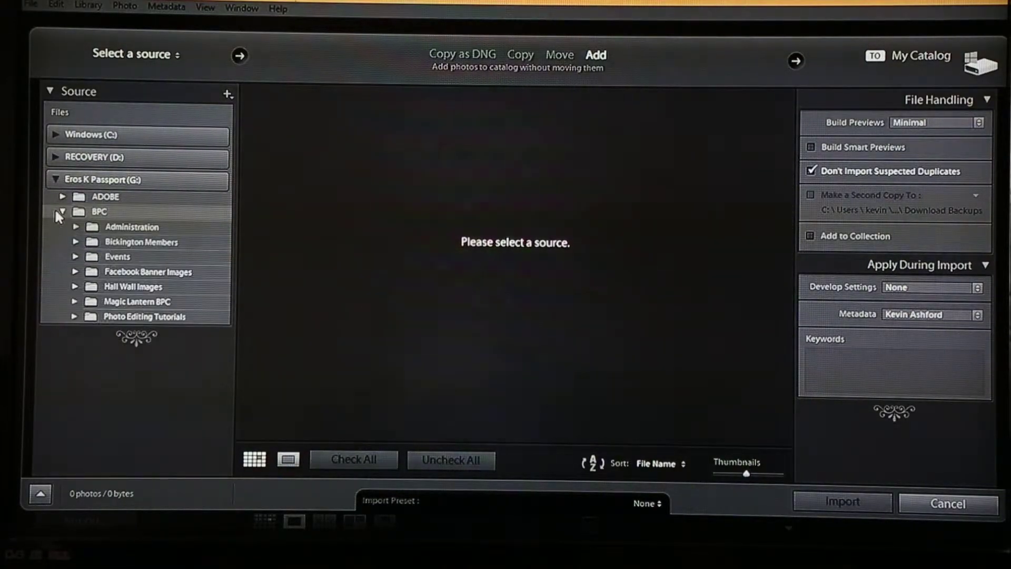
# Step: Select You Tube Tutorials Images under Administration > TUTORIALS as the import source
pyautogui.click(63, 210)
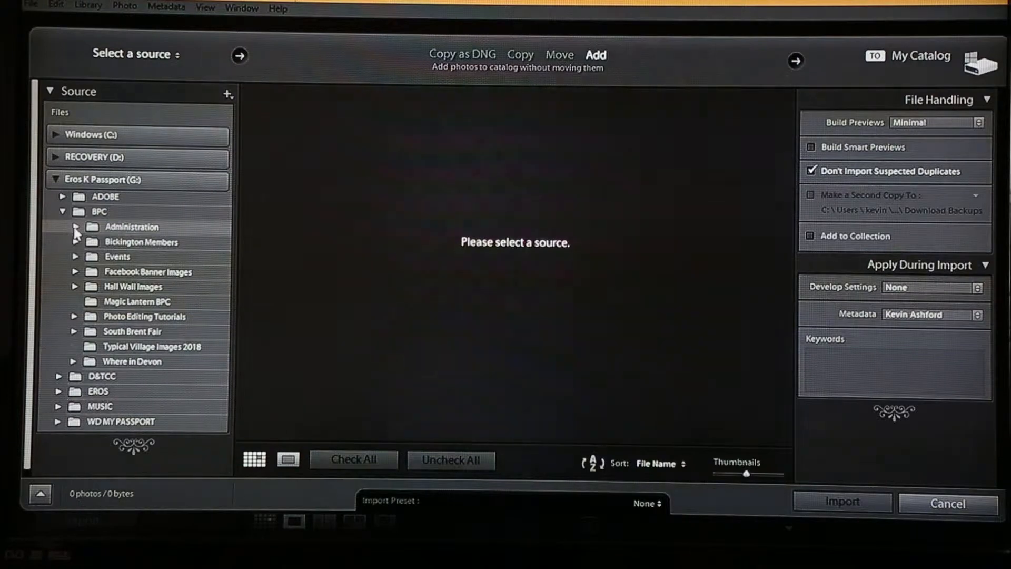
pyautogui.click(75, 227)
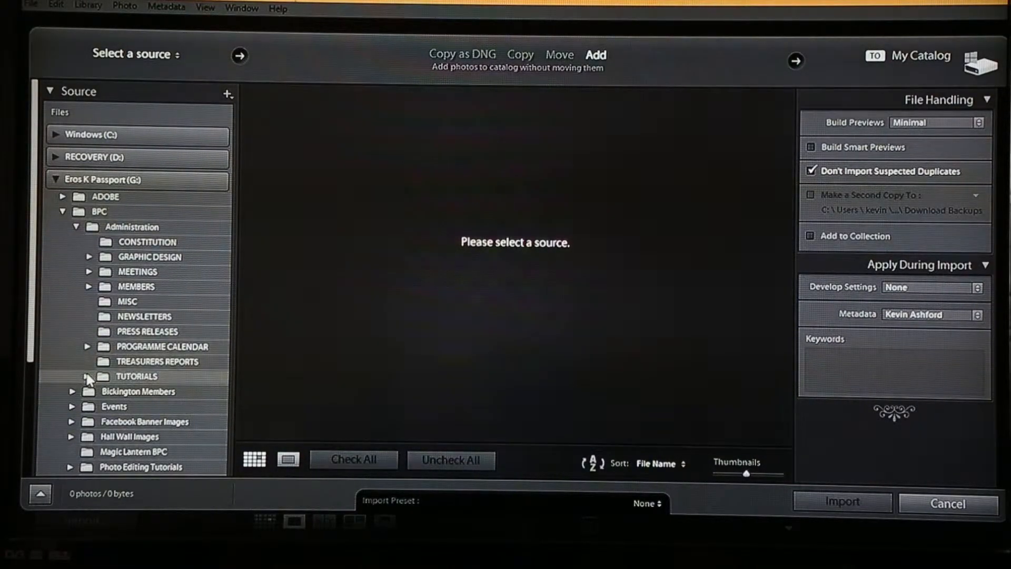
pyautogui.click(87, 376)
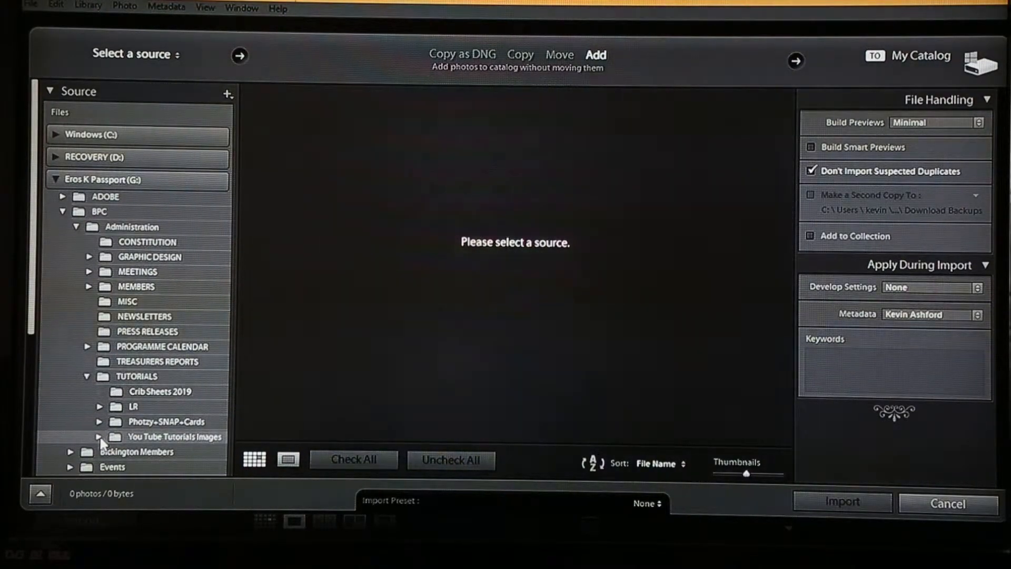
pyautogui.click(99, 436)
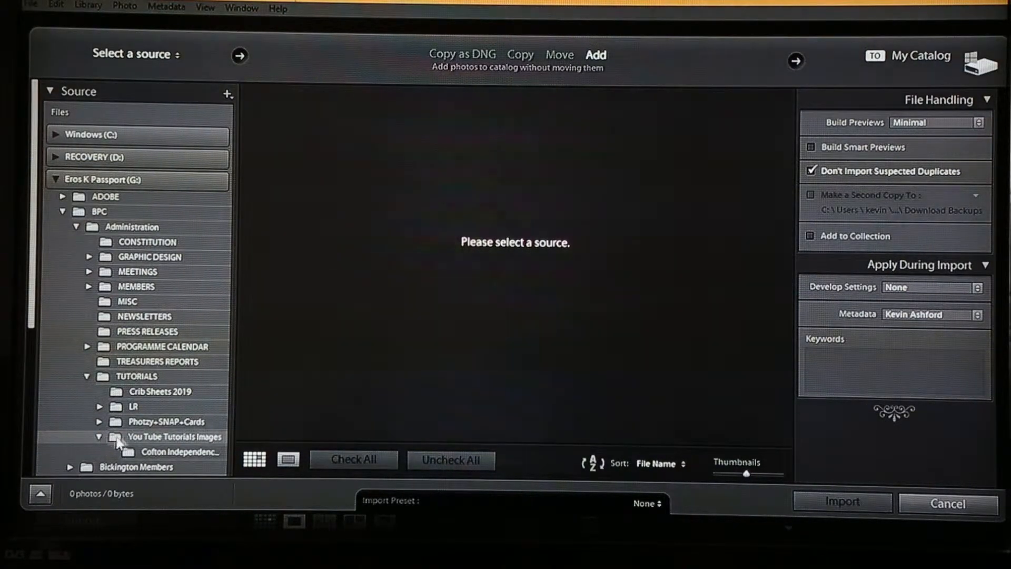
pyautogui.click(168, 436)
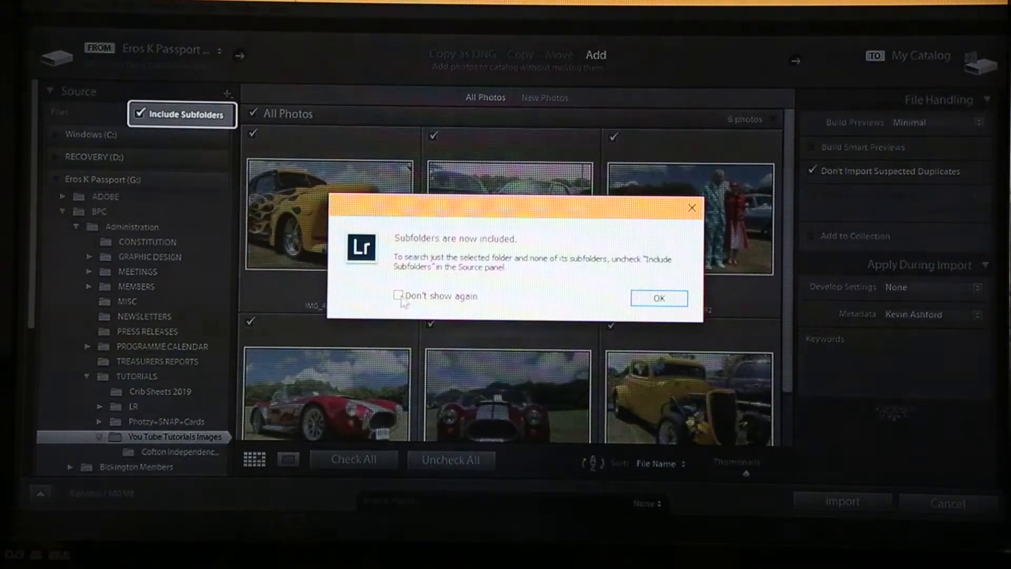
# Step: Dismiss the include-subfolders notice with Don't show again ticked
pyautogui.click(400, 296)
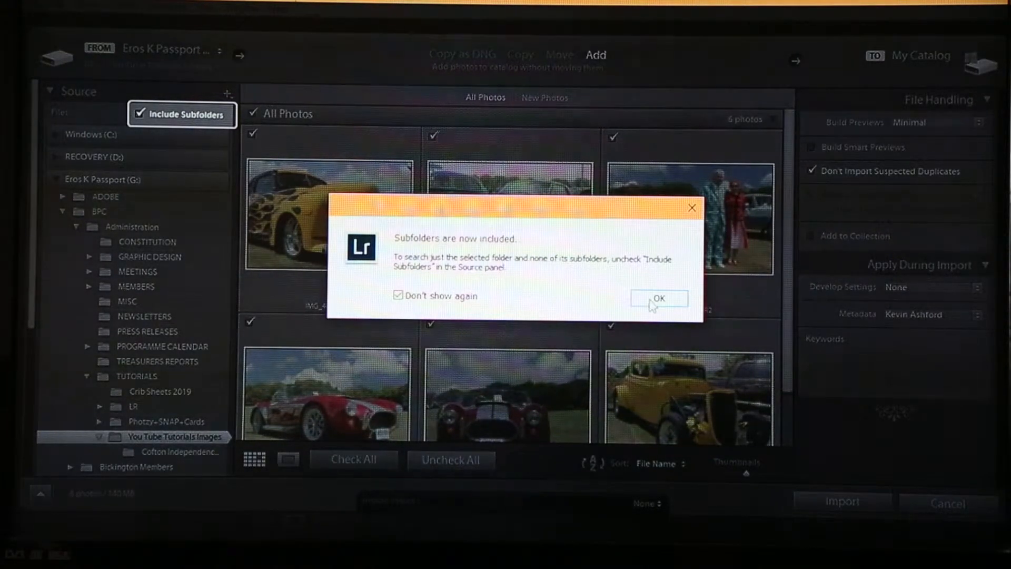
pyautogui.click(661, 299)
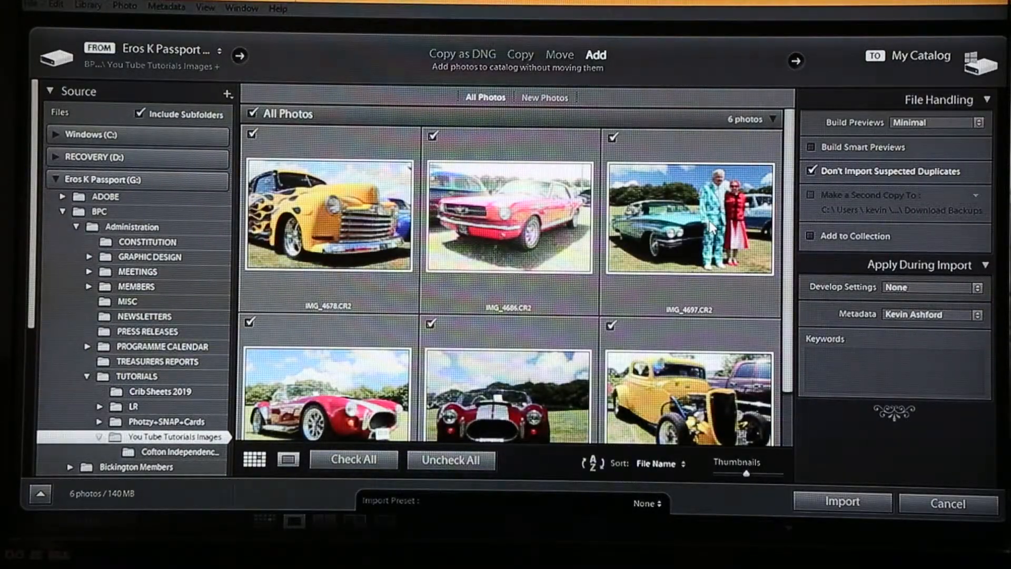
pyautogui.moveTo(682, 240)
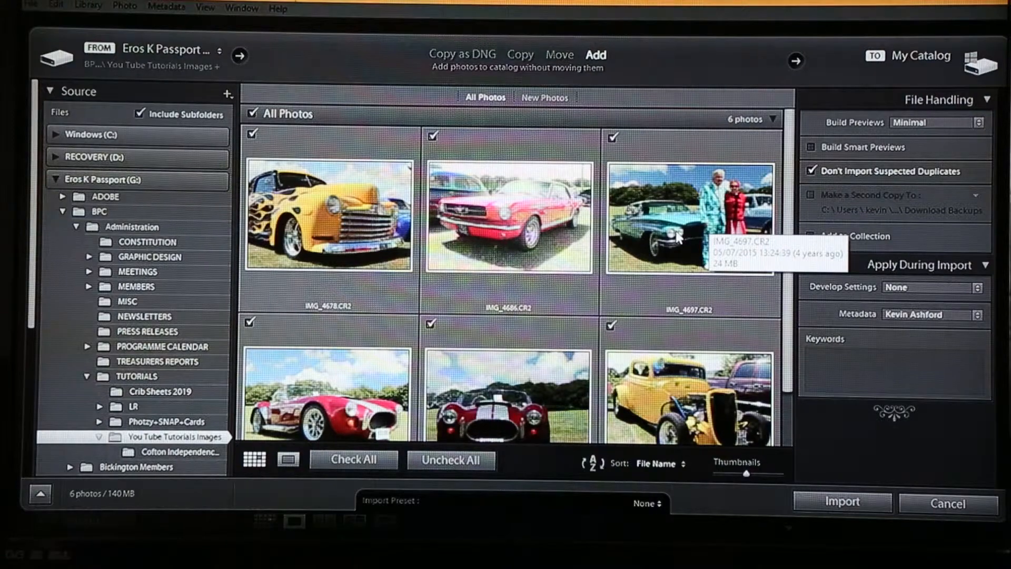
pyautogui.moveTo(513, 327)
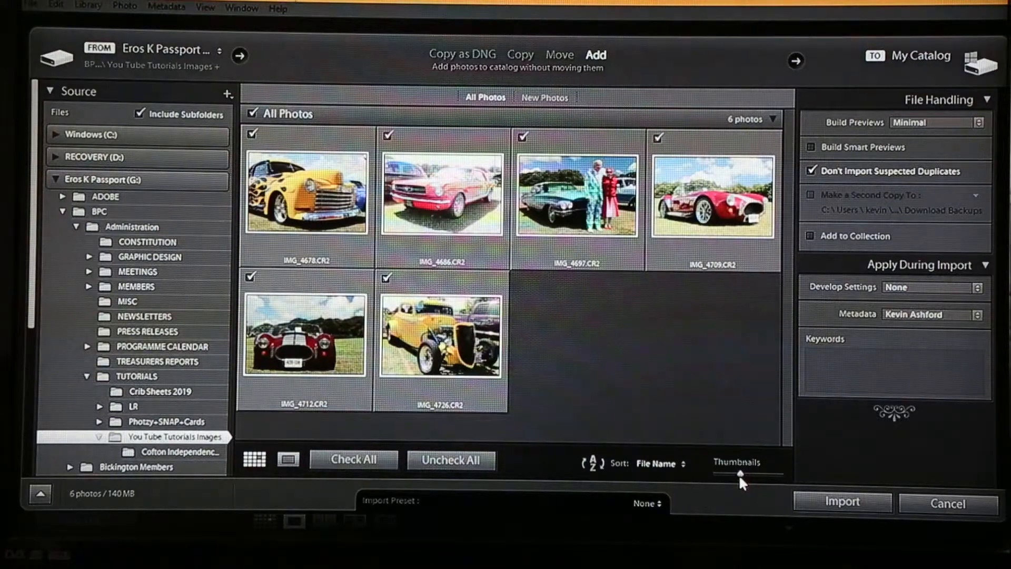
# Step: Resize the thumbnails, uncheck all six photos, then check them all again
pyautogui.moveTo(741, 474); pyautogui.dragTo(766, 474)
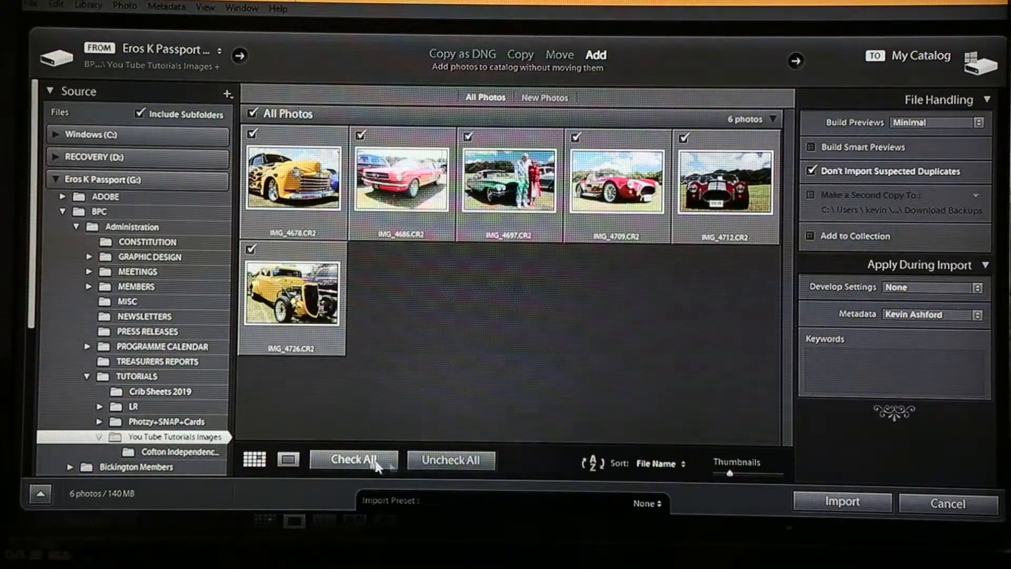
pyautogui.moveTo(434, 466)
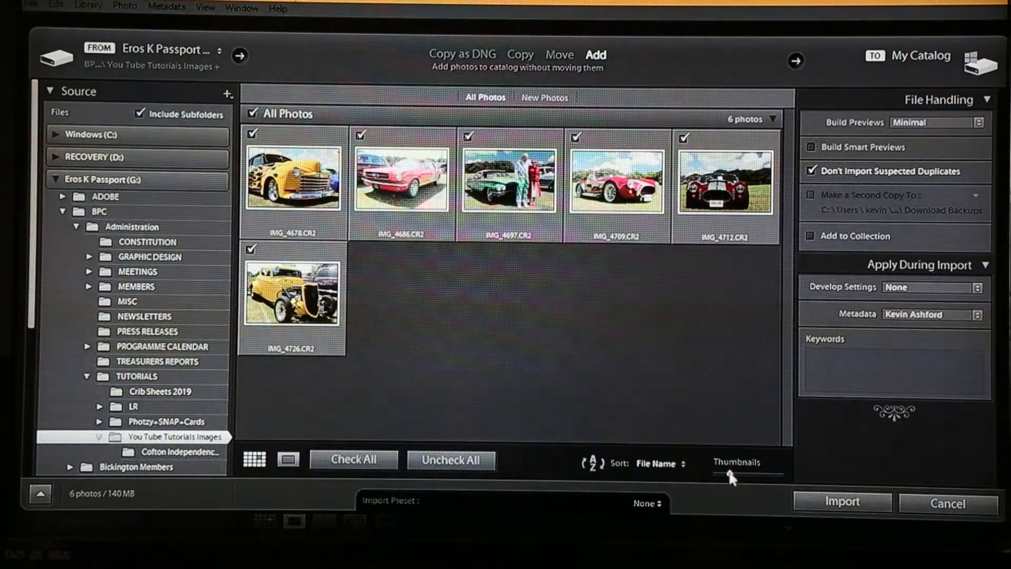
pyautogui.moveTo(732, 474); pyautogui.dragTo(741, 474)
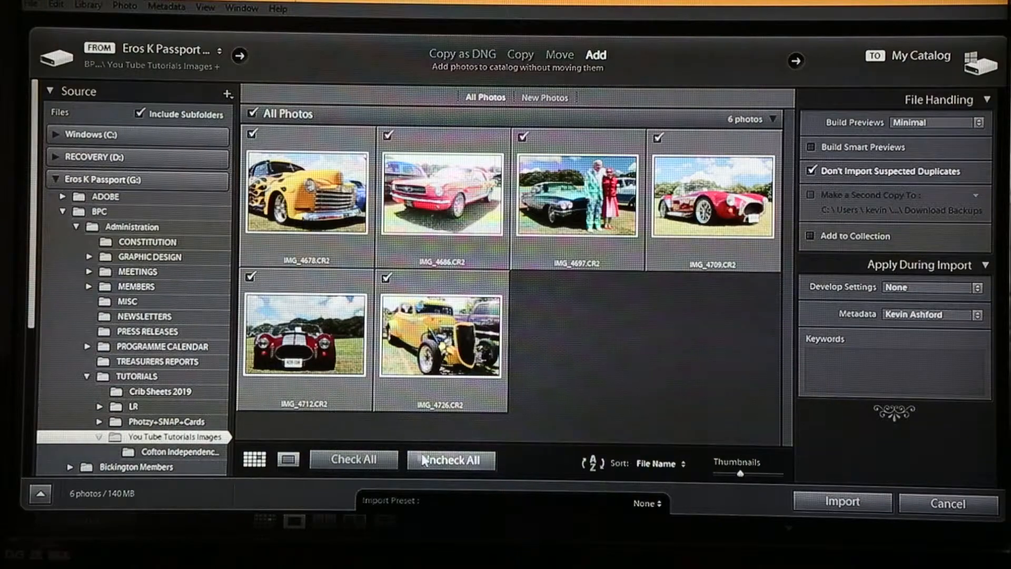
pyautogui.click(451, 459)
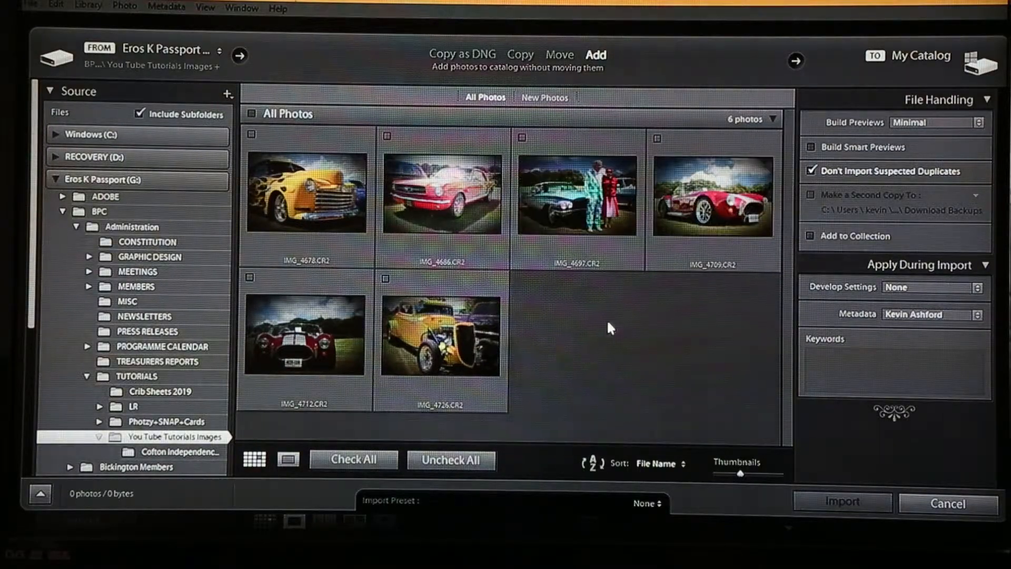
pyautogui.click(354, 460)
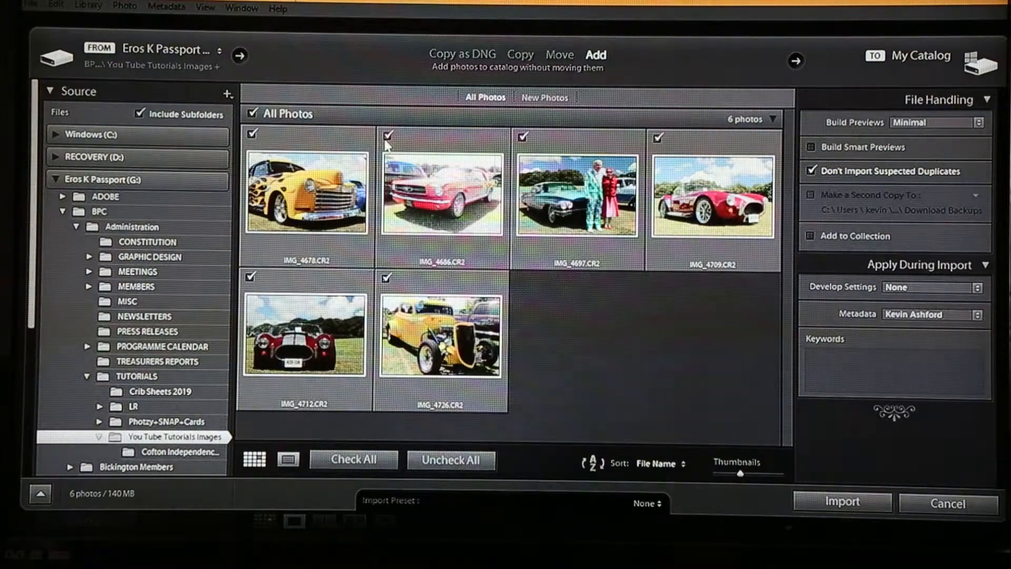
# Step: Untick IMG_4686.CR2 and IMG_4712.CR2, then re-include all six photos
pyautogui.click(388, 135)
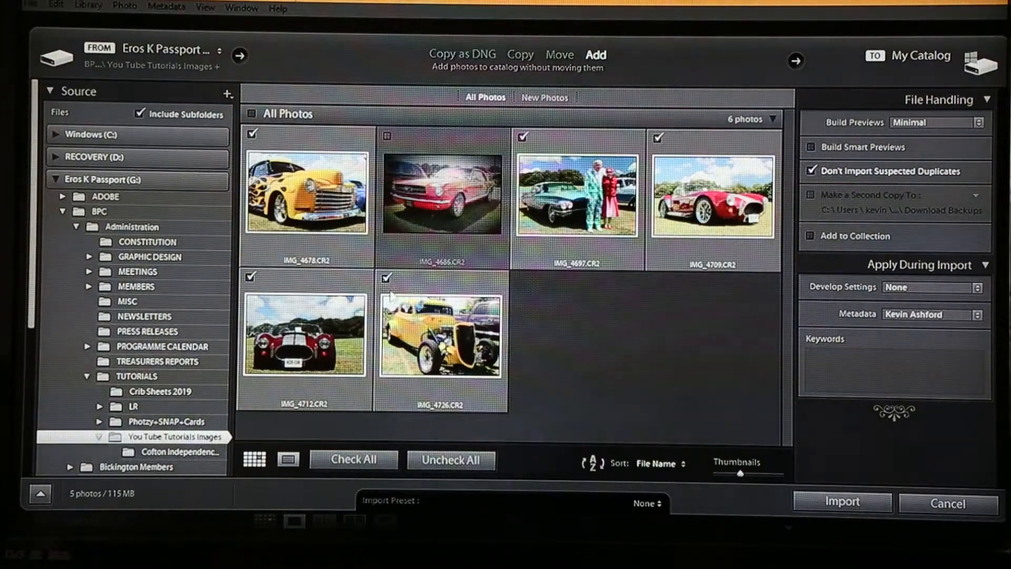
pyautogui.click(253, 278)
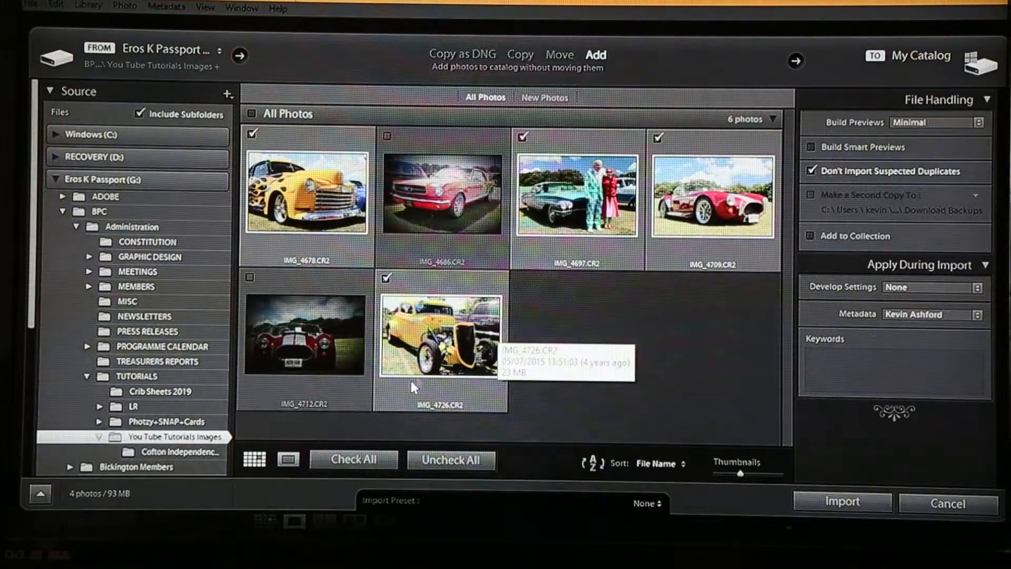
pyautogui.click(354, 460)
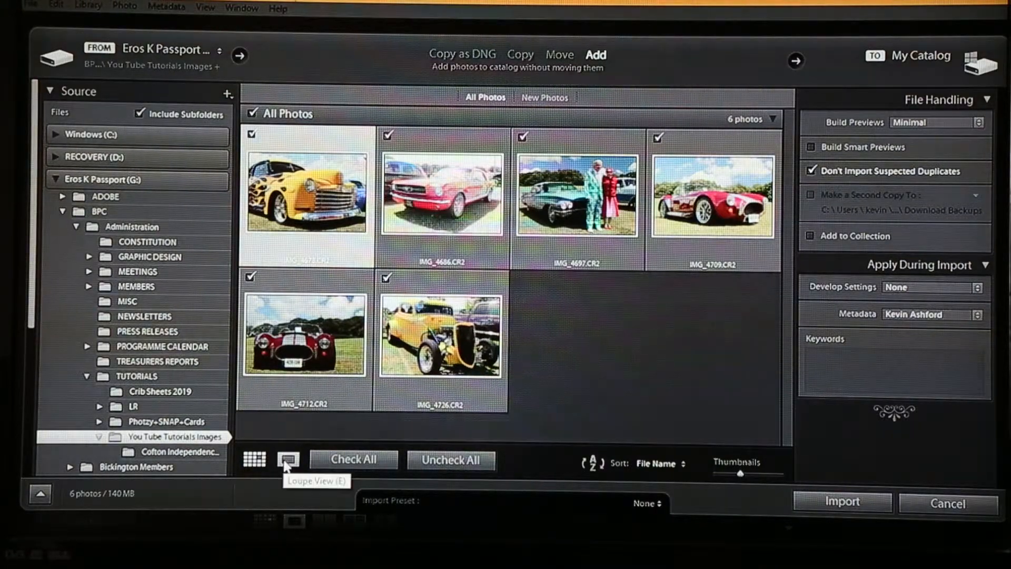
pyautogui.click(288, 460)
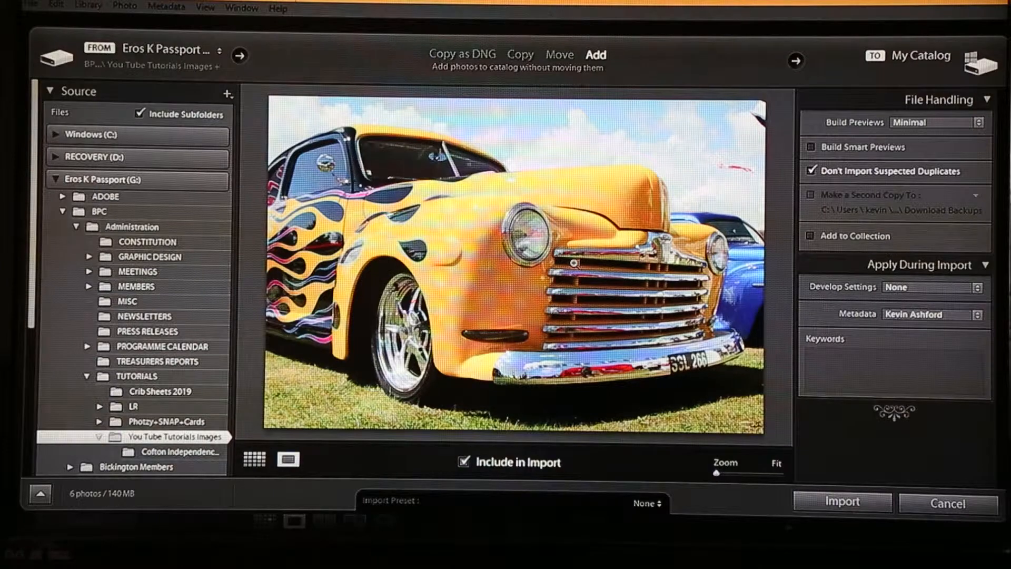
pyautogui.click(254, 459)
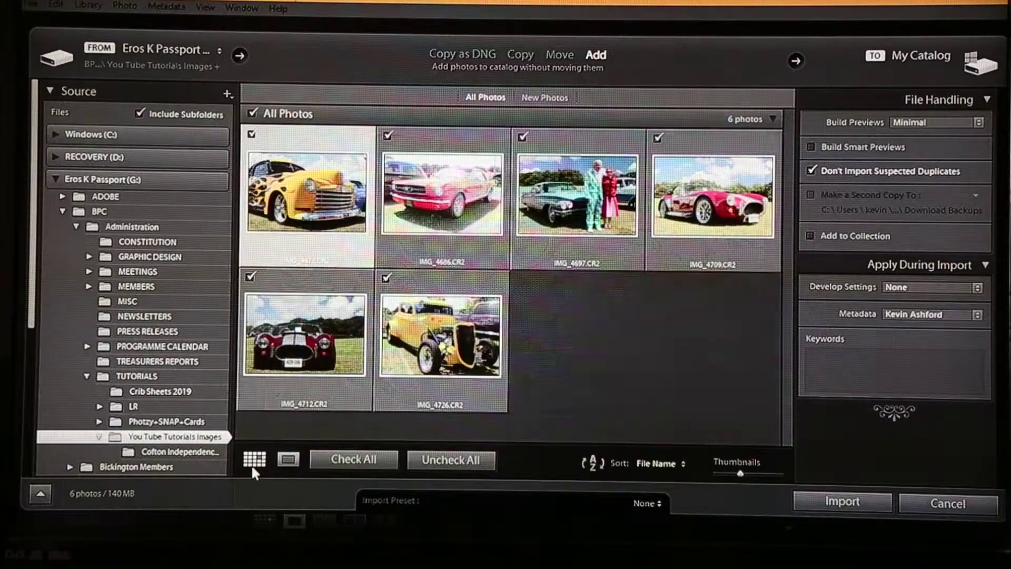
pyautogui.moveTo(702, 217)
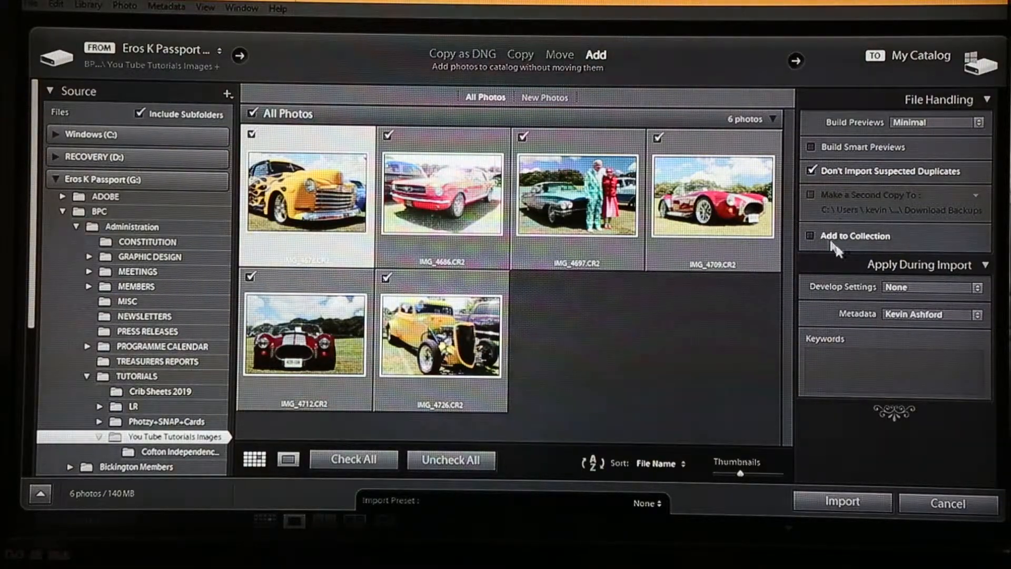
pyautogui.moveTo(858, 238)
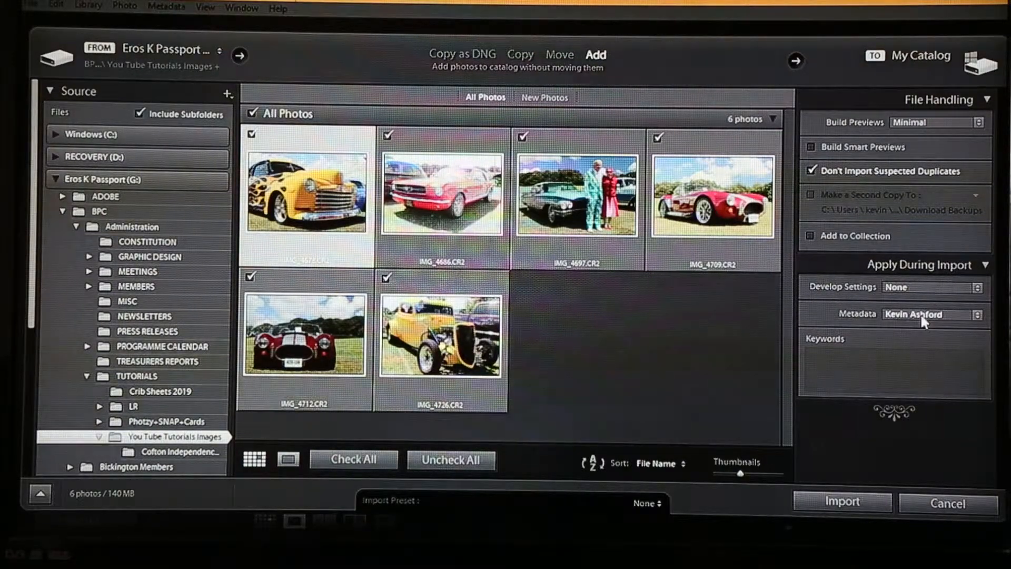
pyautogui.click(931, 314)
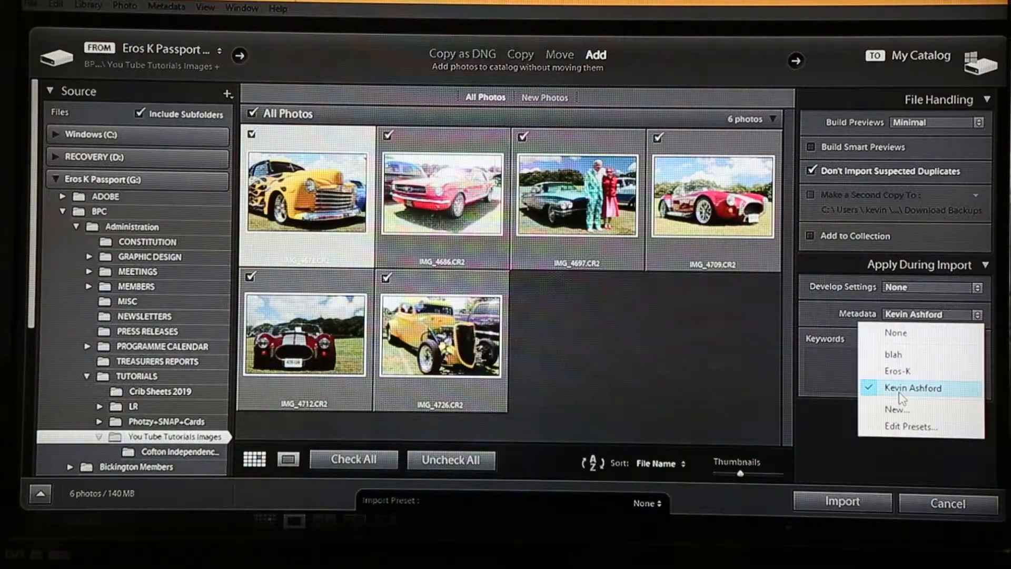
pyautogui.click(912, 387)
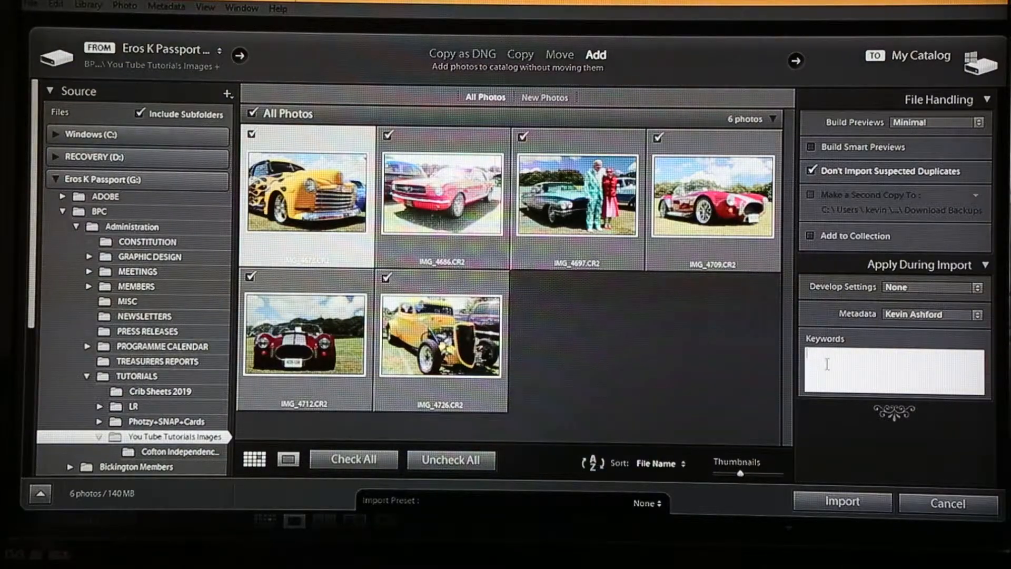
# Step: Enter the import keywords Cofton Country Park, 2016, Cars
pyautogui.write('Cofton Country')
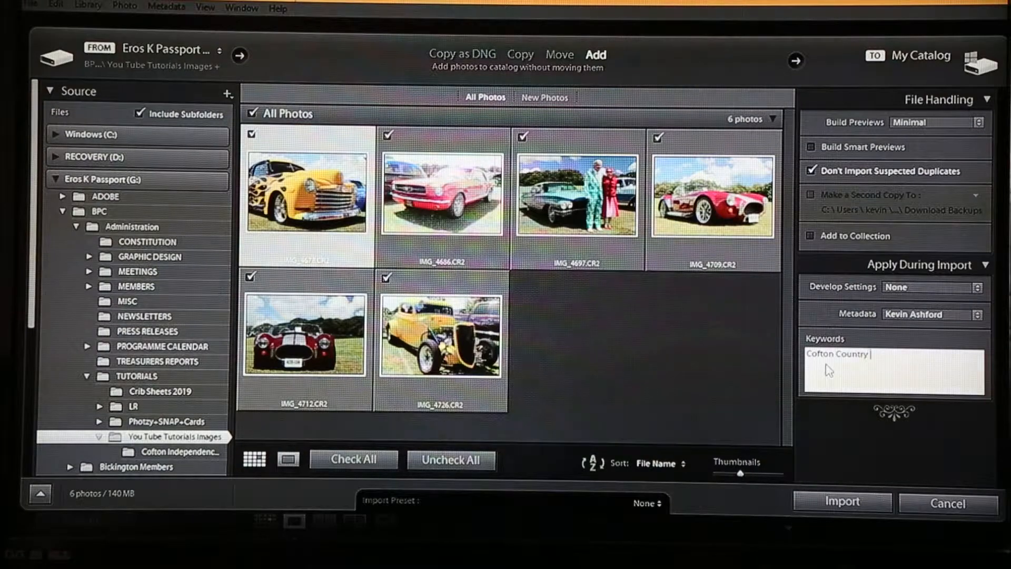
pyautogui.write('Park,')
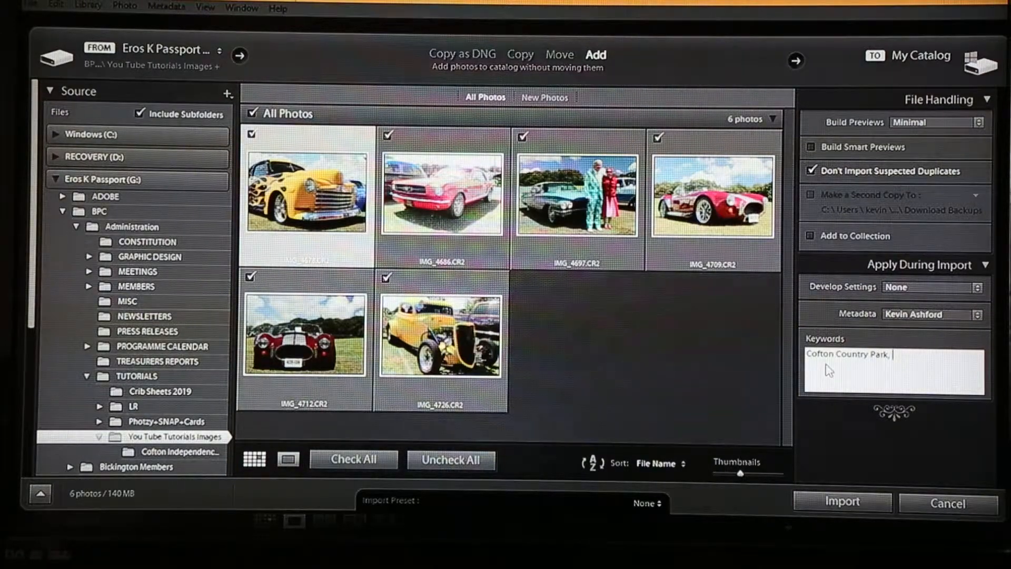
pyautogui.write('2016,')
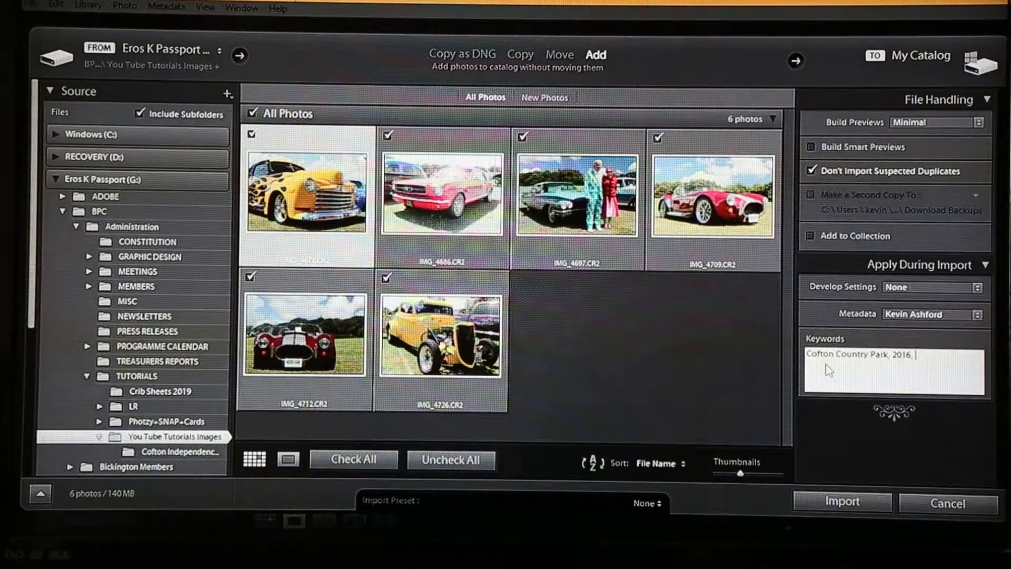
pyautogui.write('Cars')
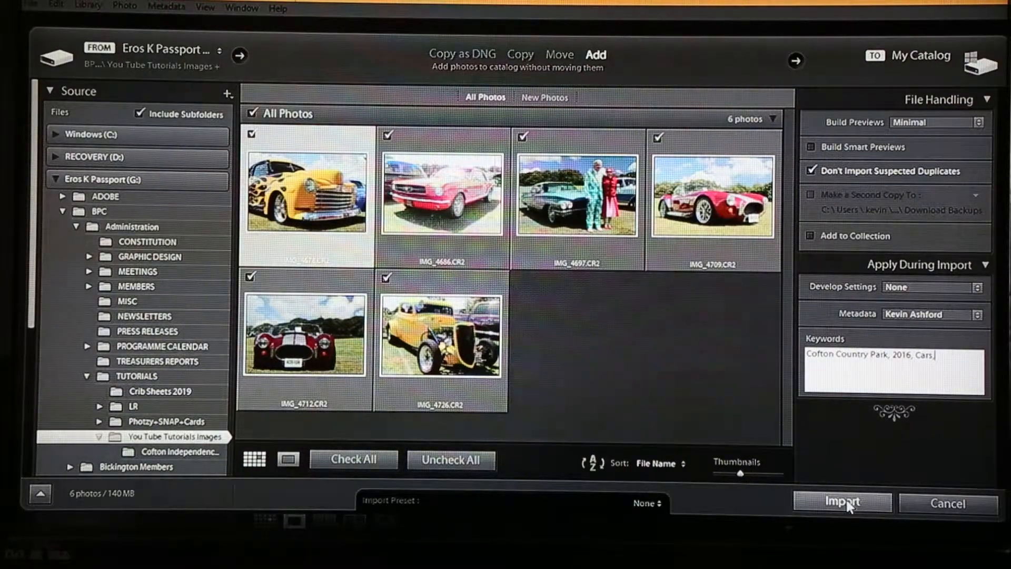
# Step: Import the six car photos and show them as Previous Import in the Catalog panel
pyautogui.click(843, 502)
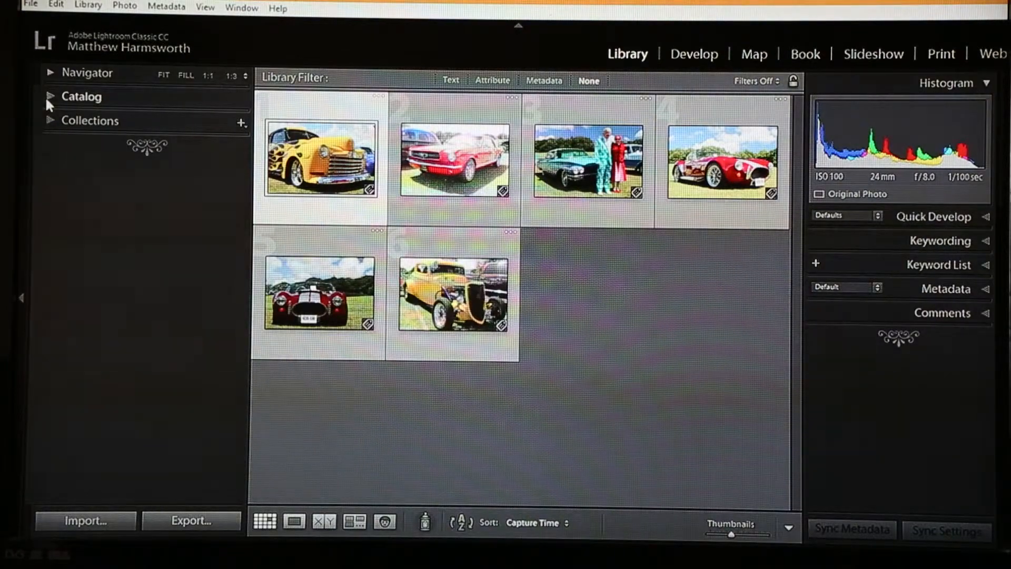
pyautogui.click(53, 96)
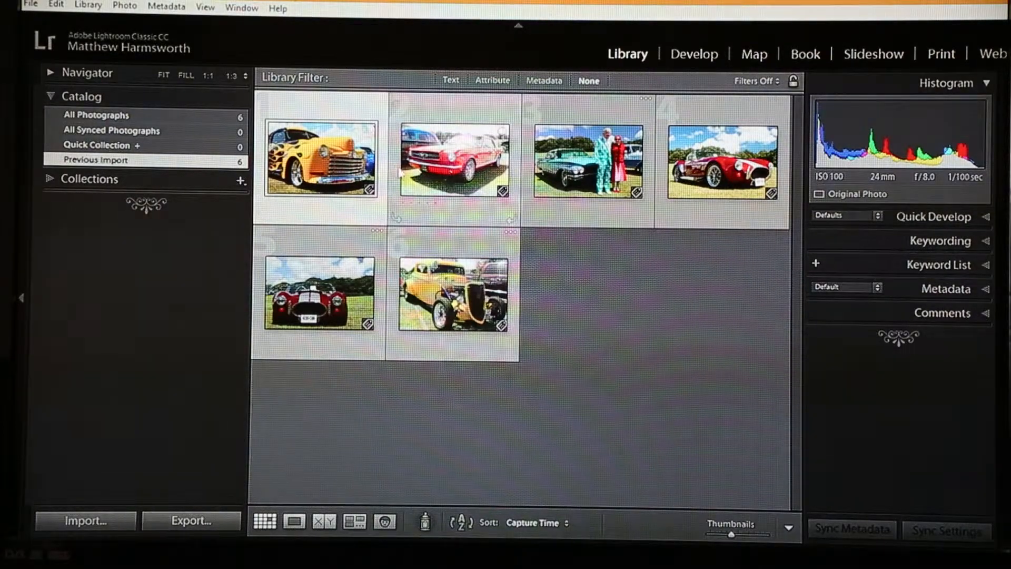
pyautogui.moveTo(337, 312)
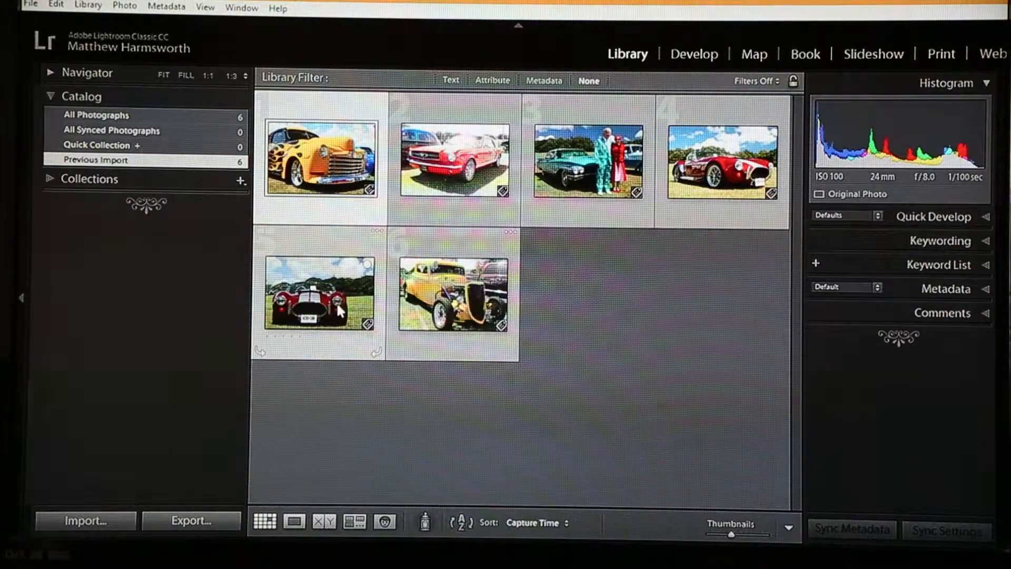
pyautogui.moveTo(451, 299)
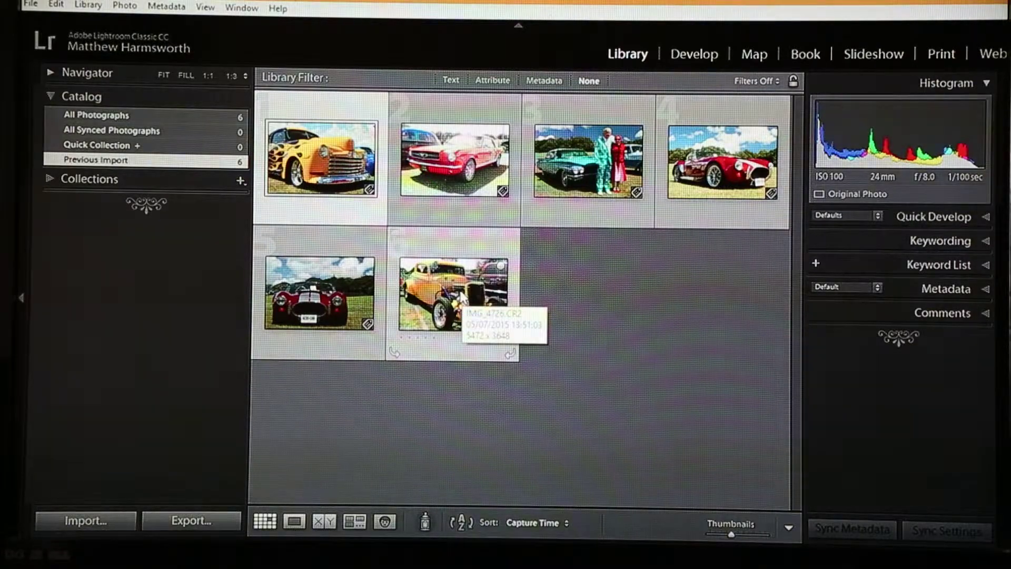